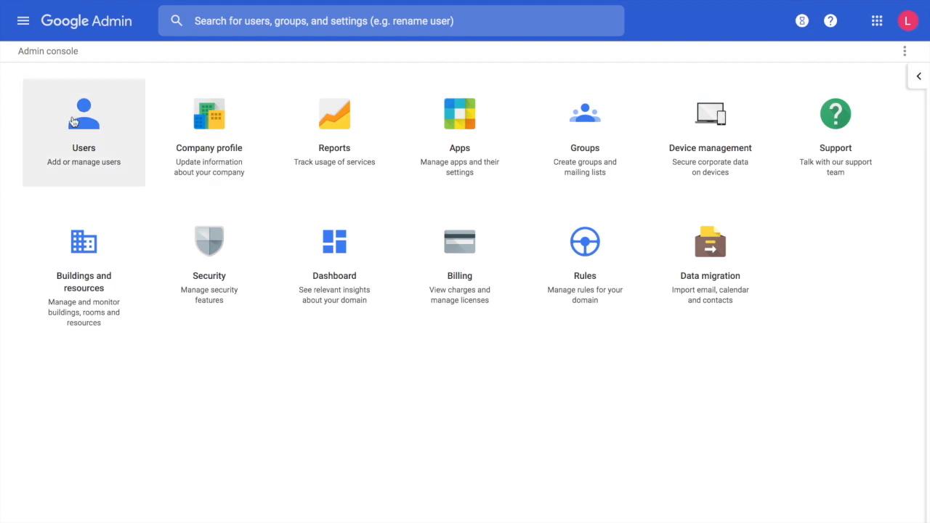
mouse_move(23, 20)
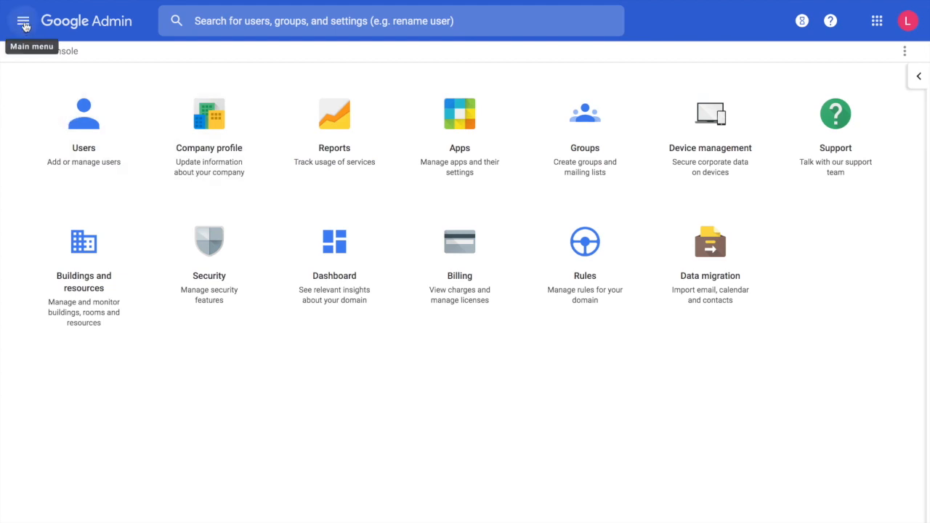
Open the main navigation menu from the Admin console home.
click(23, 21)
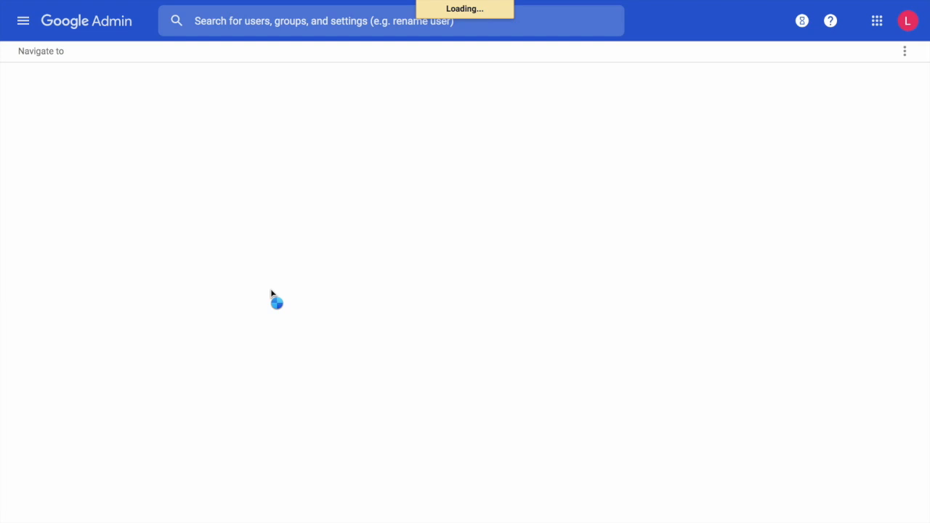
Select the Lisa Managed organizational unit in the Chrome user settings.
click(57, 323)
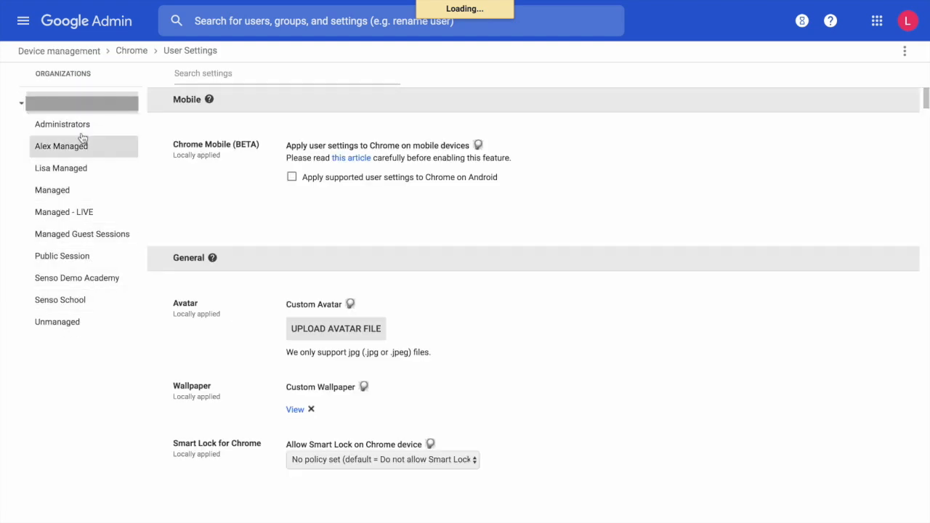
click(61, 168)
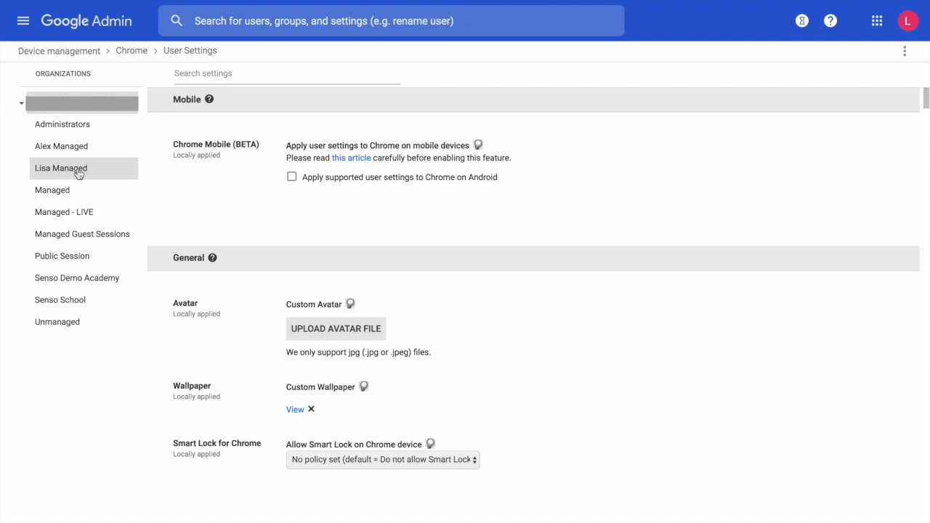
click(61, 168)
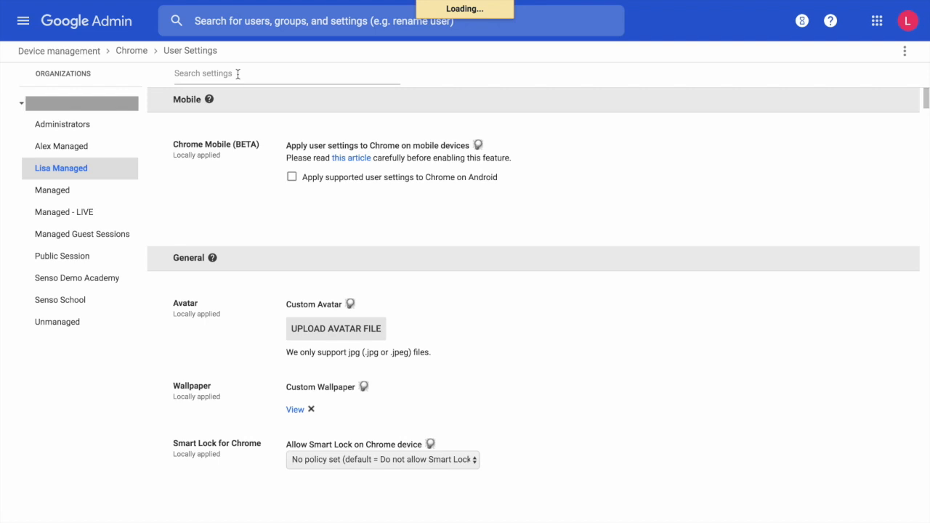
Filter the Lisa Managed user settings by searching 'manage'.
click(284, 73)
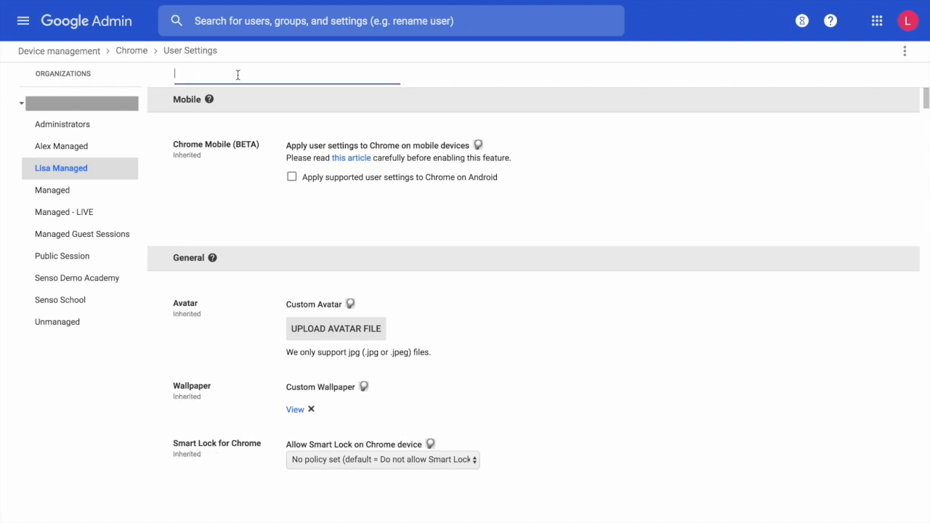
text(manage)
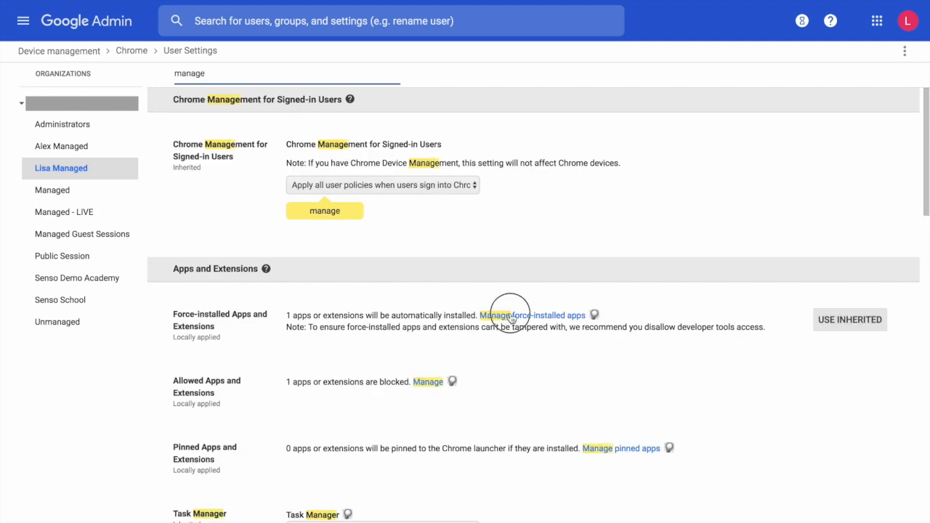
Search the Chrome Web Store for 'senso.cloud' in the force-install list and save with Senso Client only.
click(494, 314)
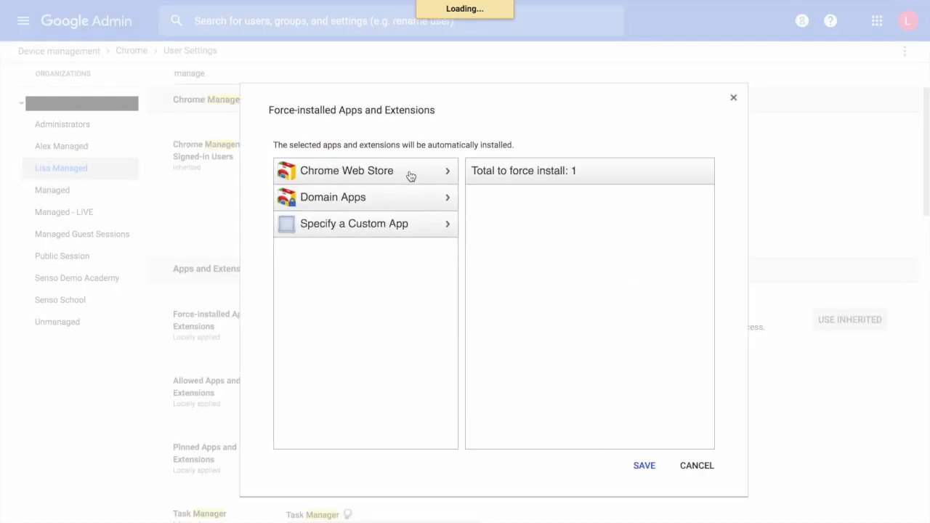
click(346, 170)
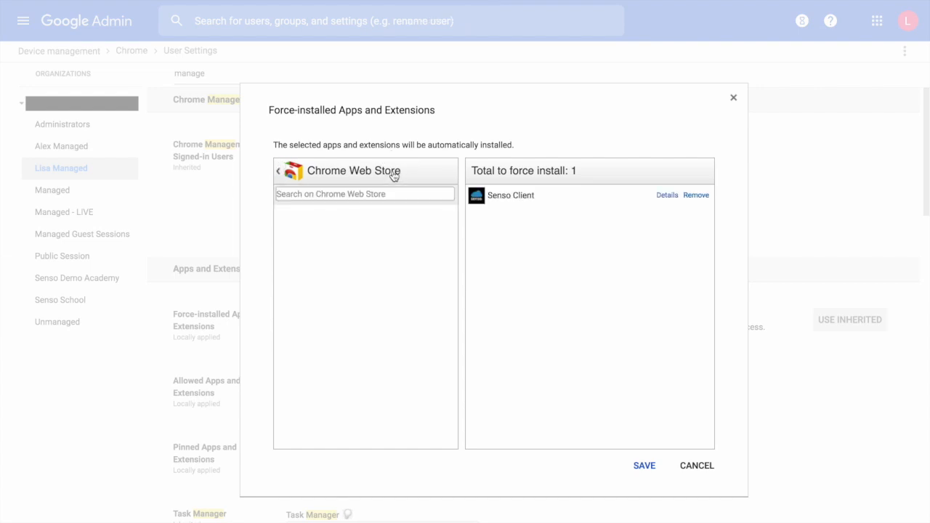
text(sen)
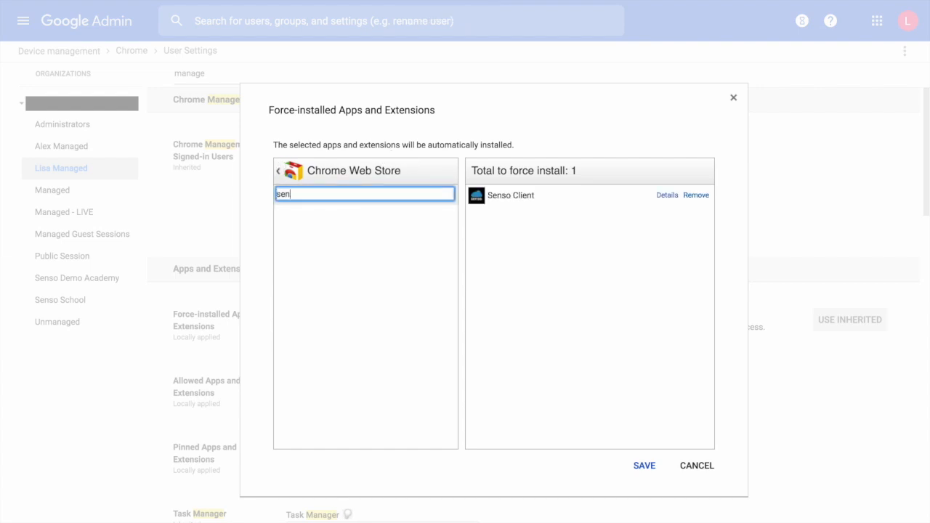
text(senso.cloud)
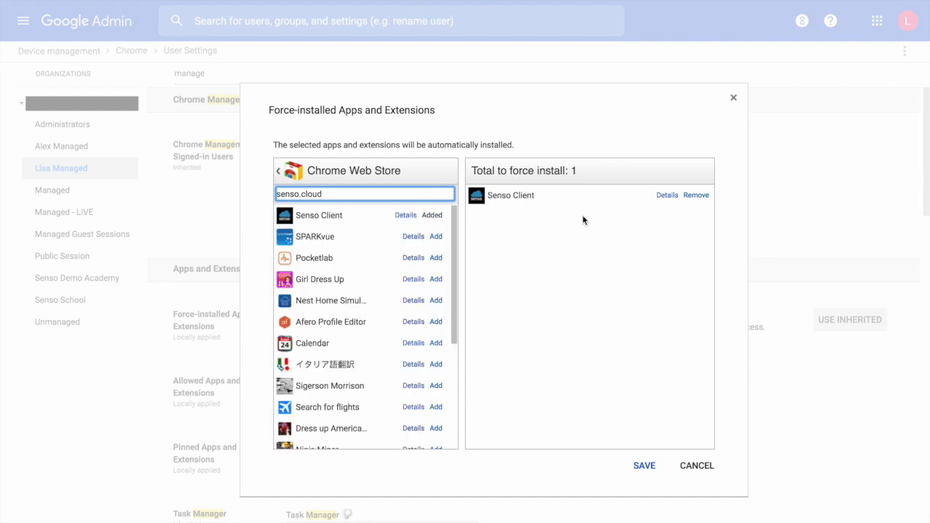
click(642, 465)
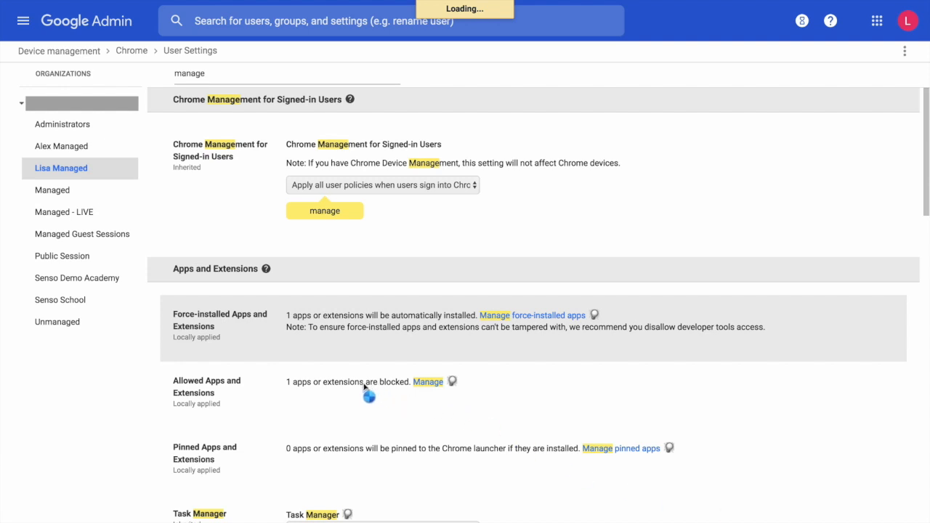
mouse_move(465, 459)
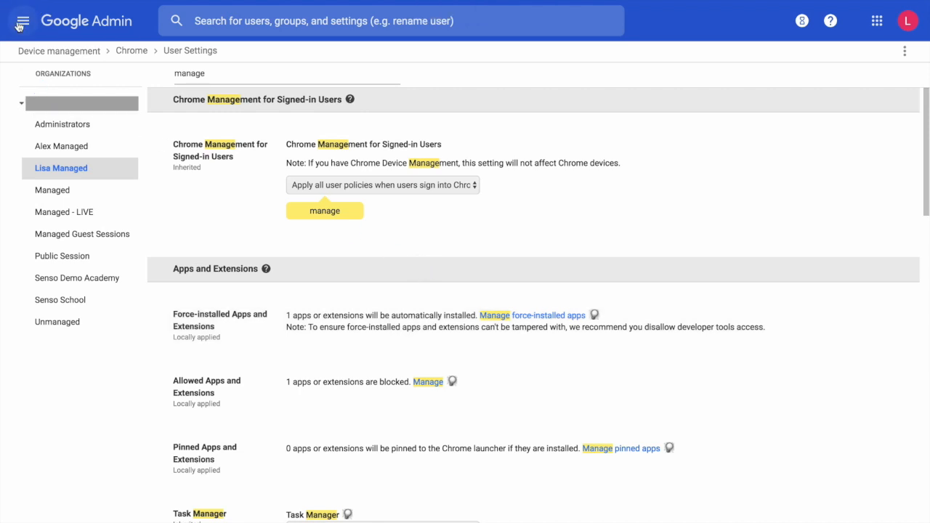
Navigate to Chrome management's App Management to reach the Senso Client page.
click(21, 20)
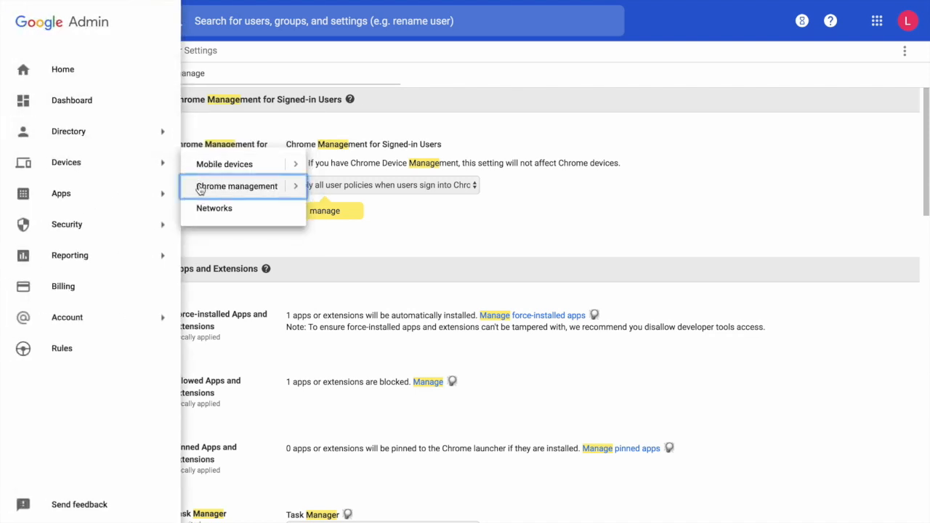
click(236, 186)
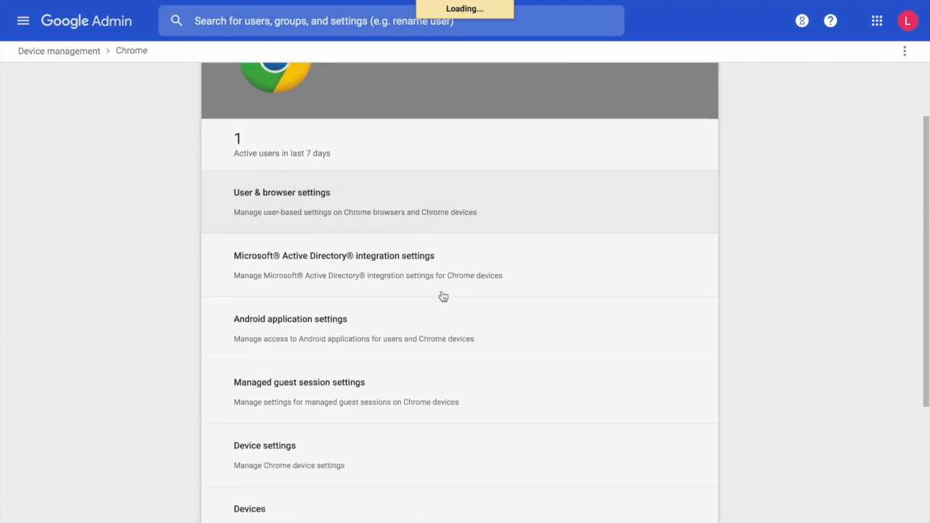
scroll(down, 3)
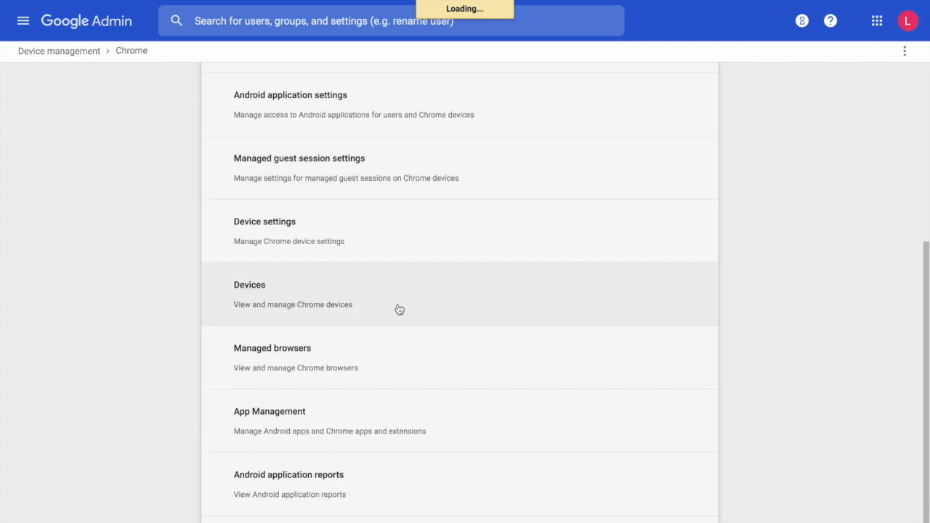
mouse_move(332, 422)
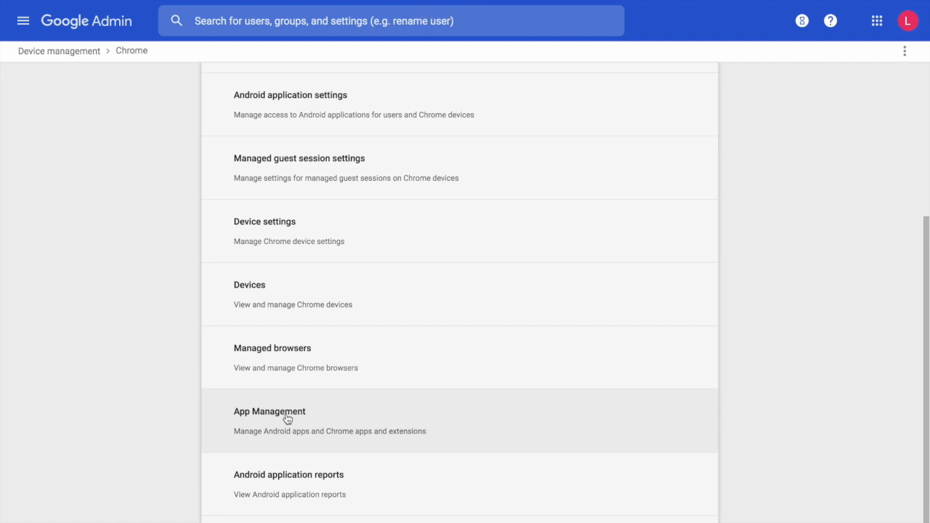
click(269, 411)
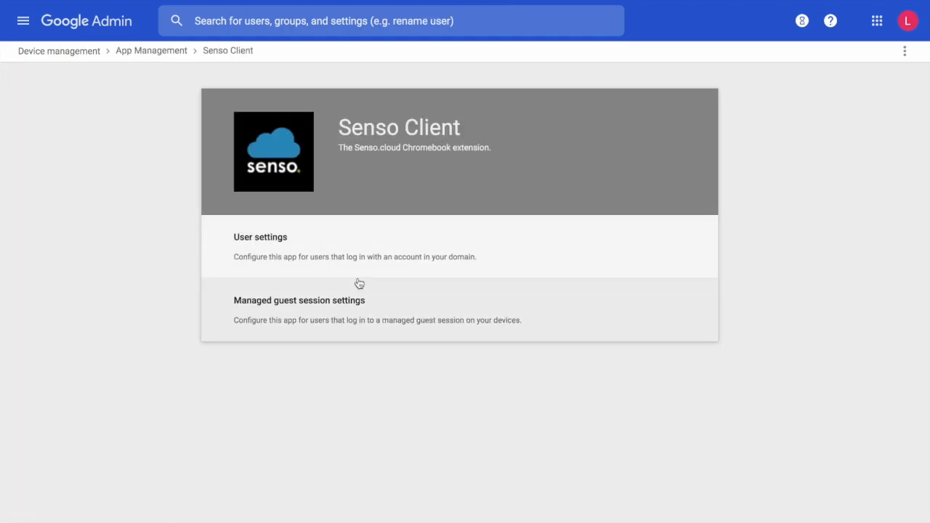
Show Senso Client user settings for Lisa Managed, leaving install allowed and forced and taskbar pinning off.
click(260, 237)
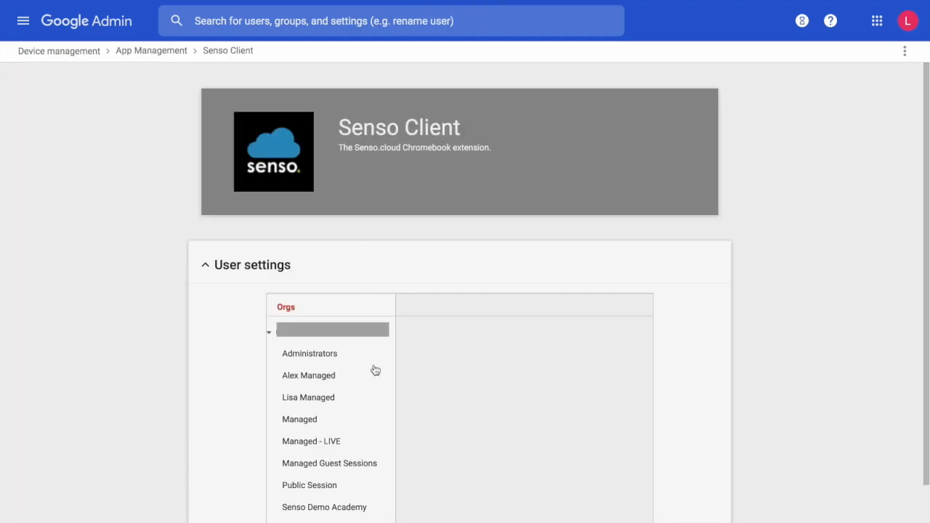
click(308, 398)
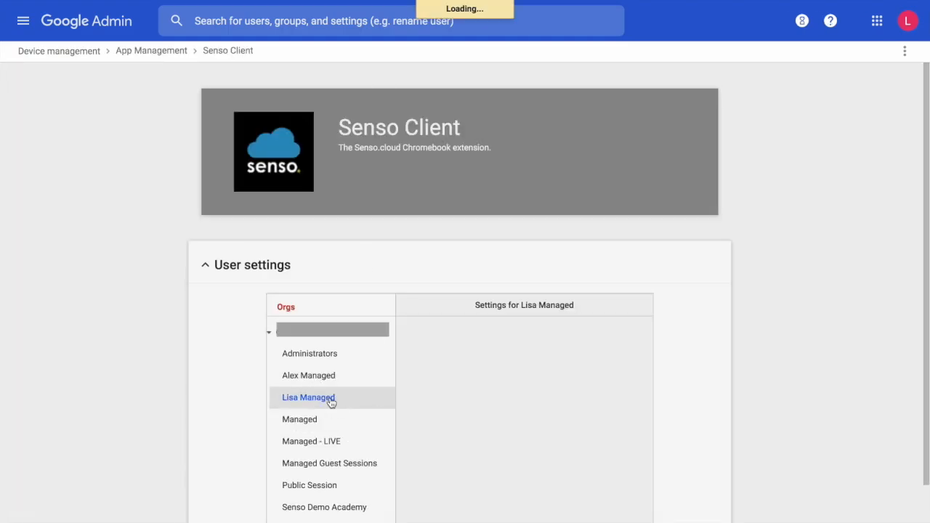
click(308, 397)
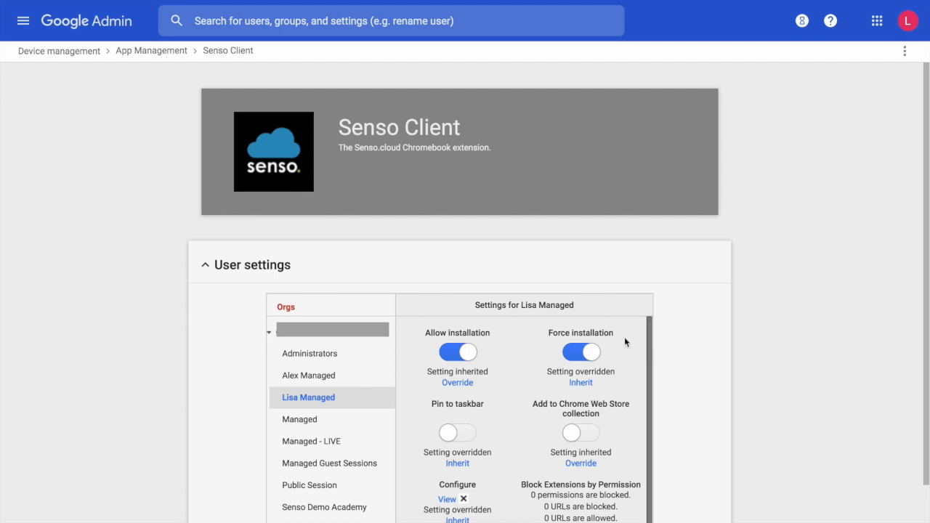
click(457, 433)
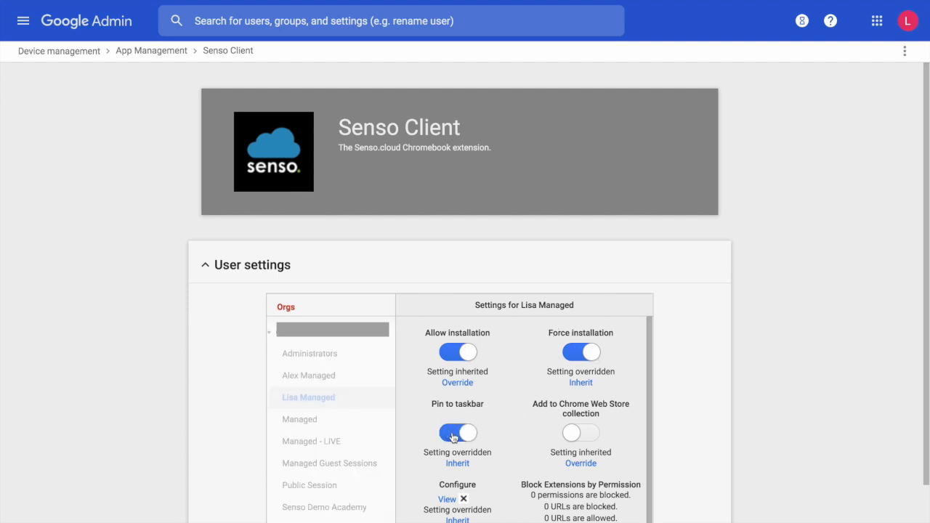
click(457, 433)
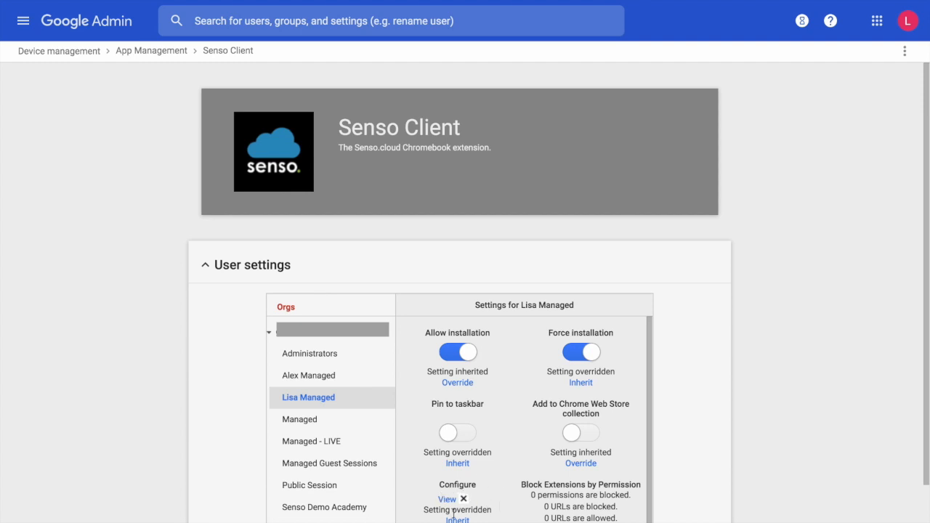
scroll(down, 3)
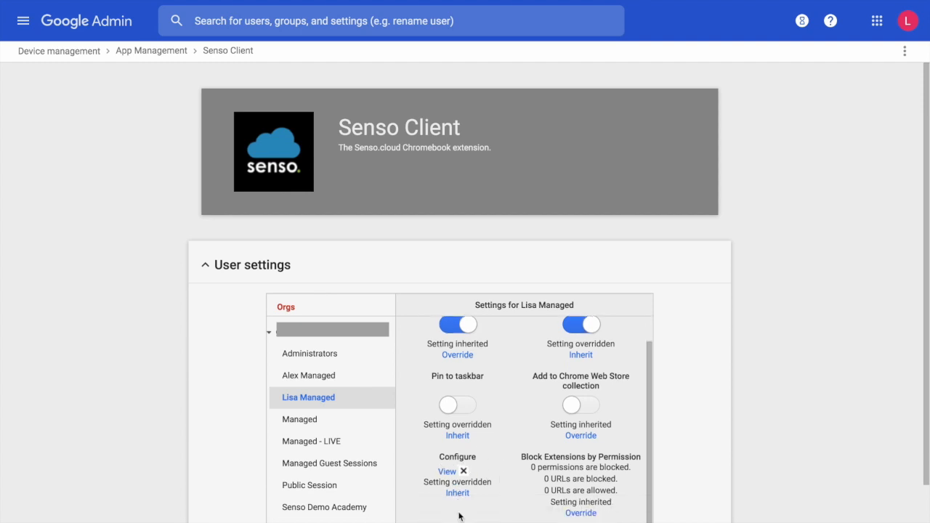